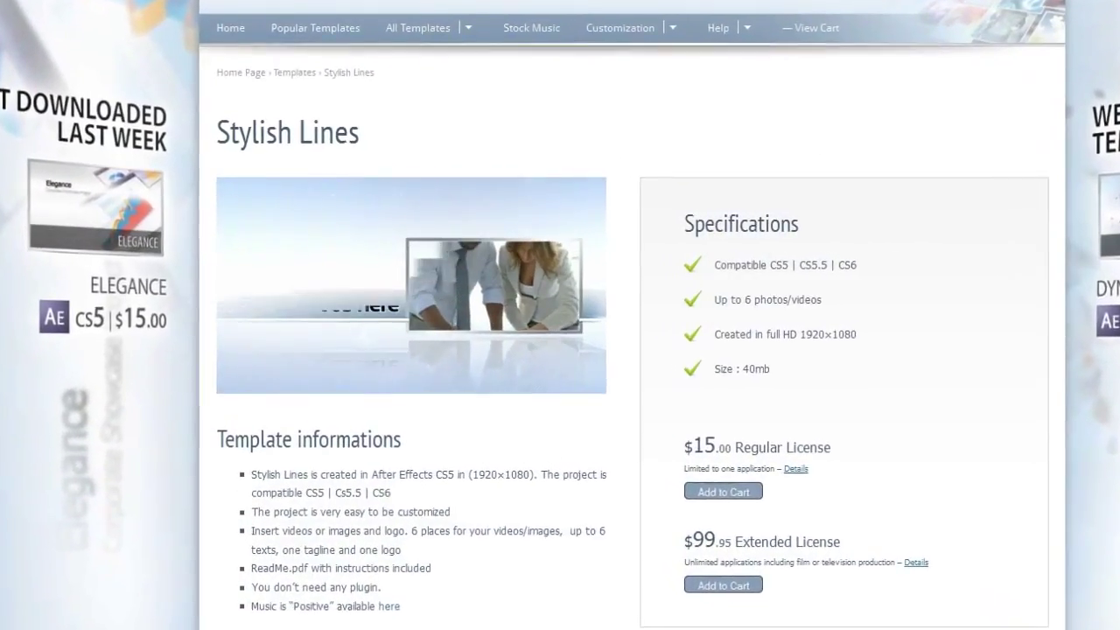
- Select the RENDER THIS comp in the Project panel to nest it into RENDER THIS 2
scroll("down", 3)
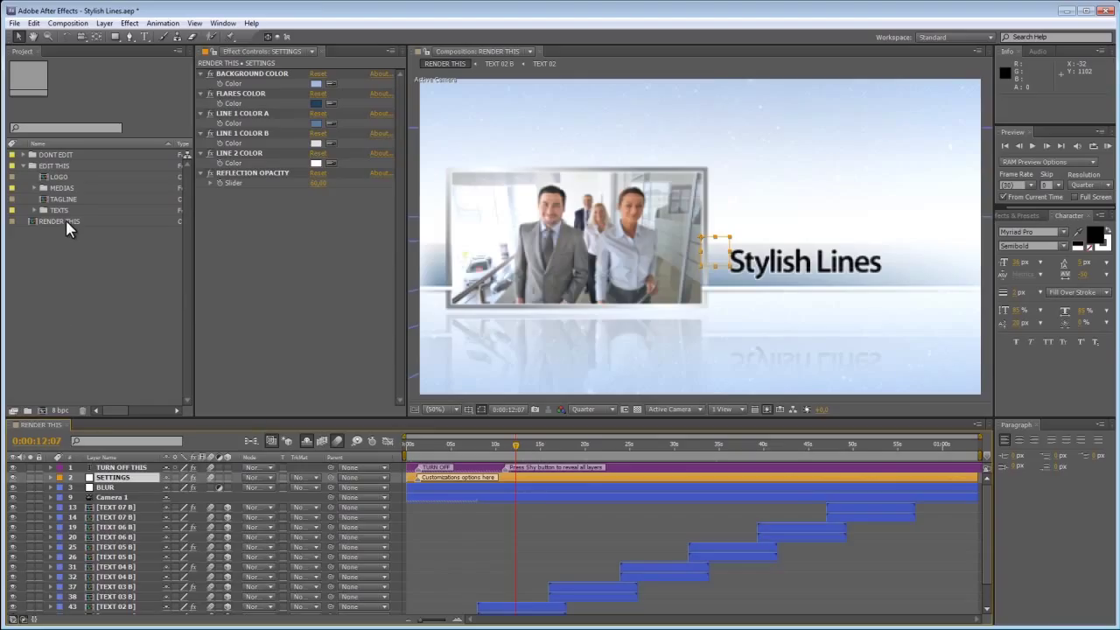
left_click(61, 221)
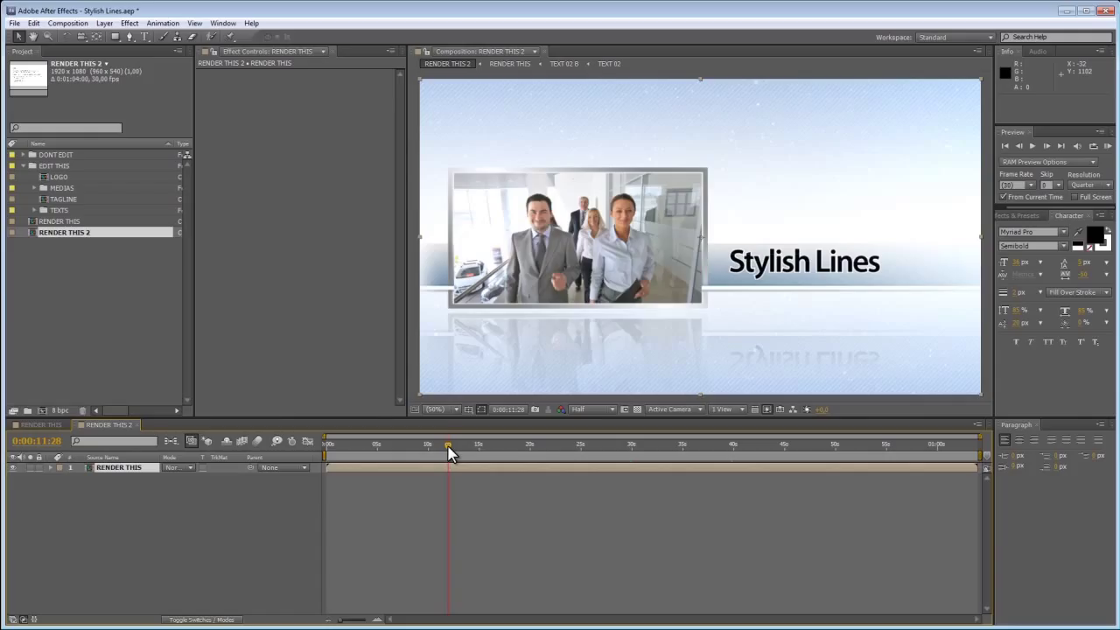
mouse_move(219, 159)
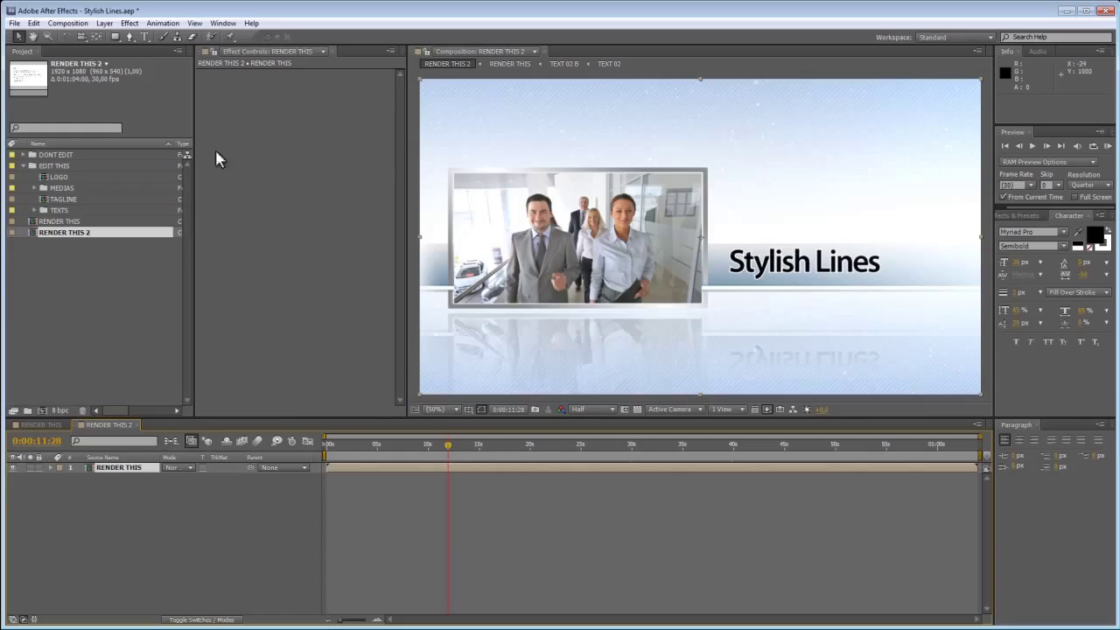
- Set a longer duration for RENDER THIS 2 in Composition Settings and confirm
left_click(66, 23)
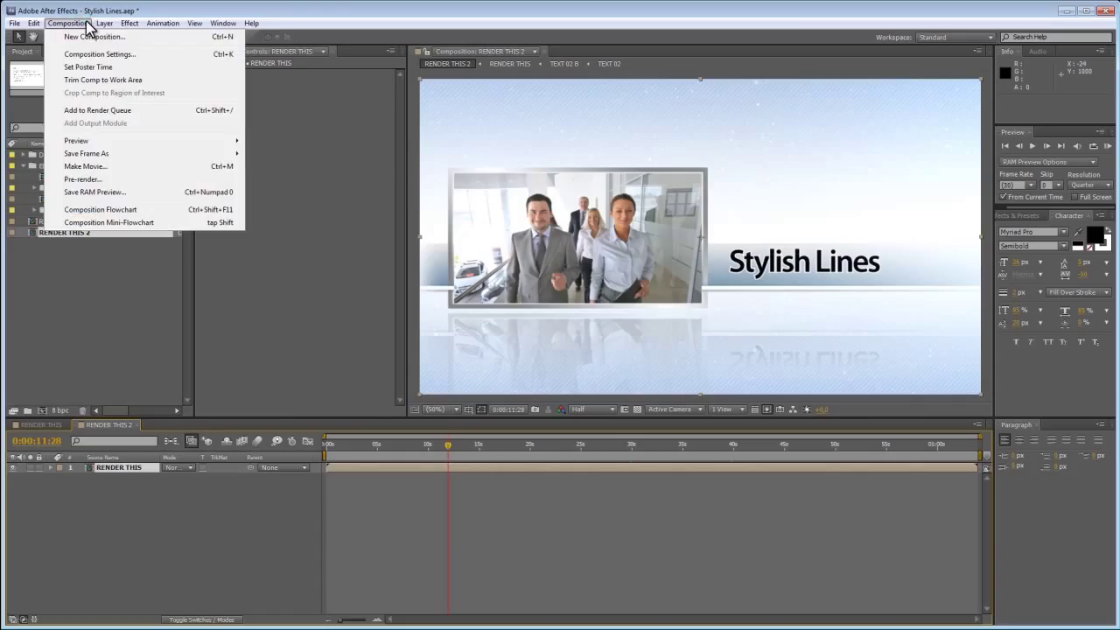
mouse_move(91, 56)
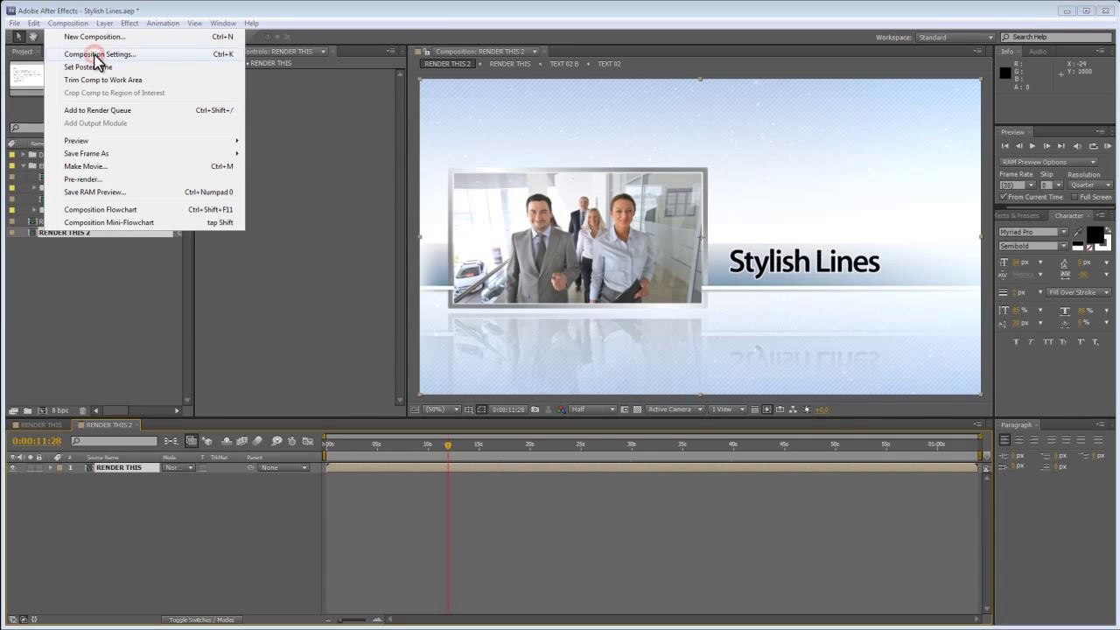
left_click(98, 52)
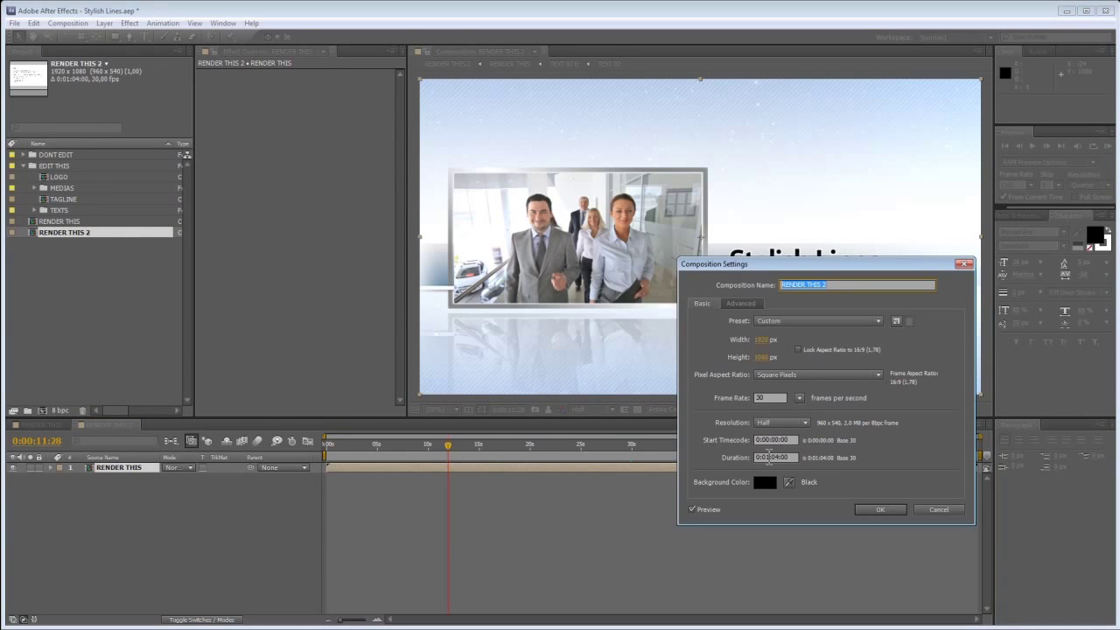
left_click(772, 457)
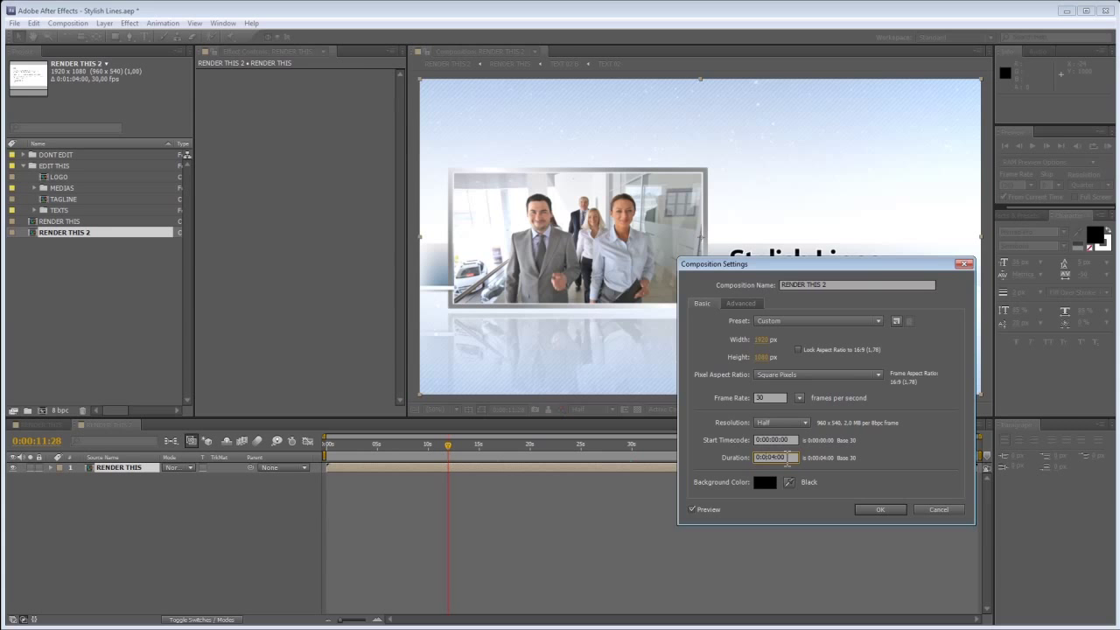
left_click(880, 509)
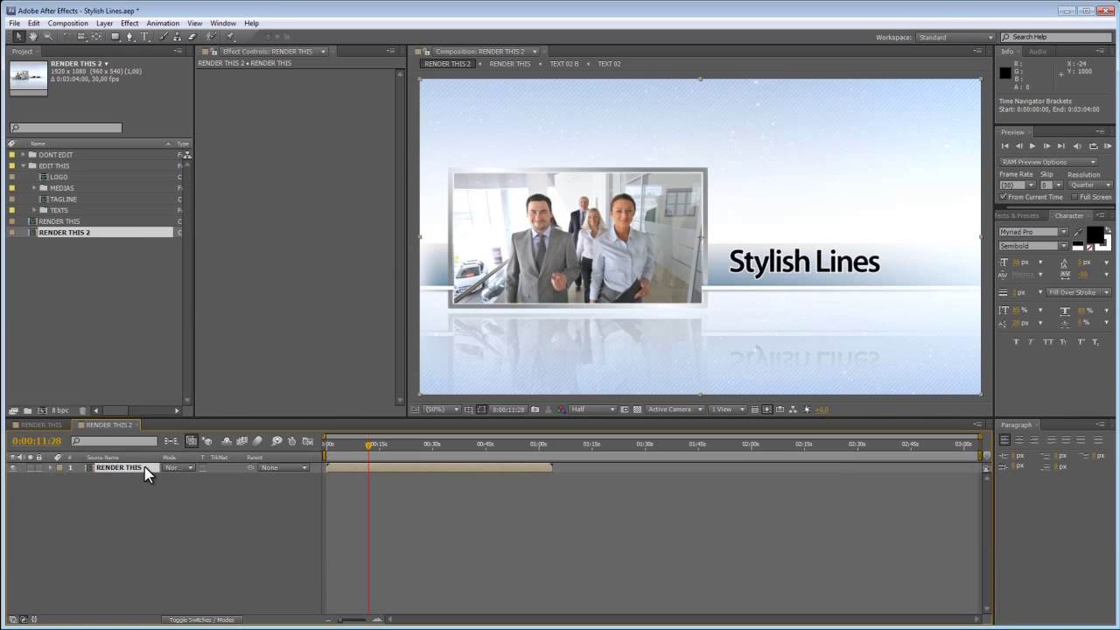
- Time-stretch the nested RENDER THIS layer with a Stretch Factor of 200
right_click(119, 465)
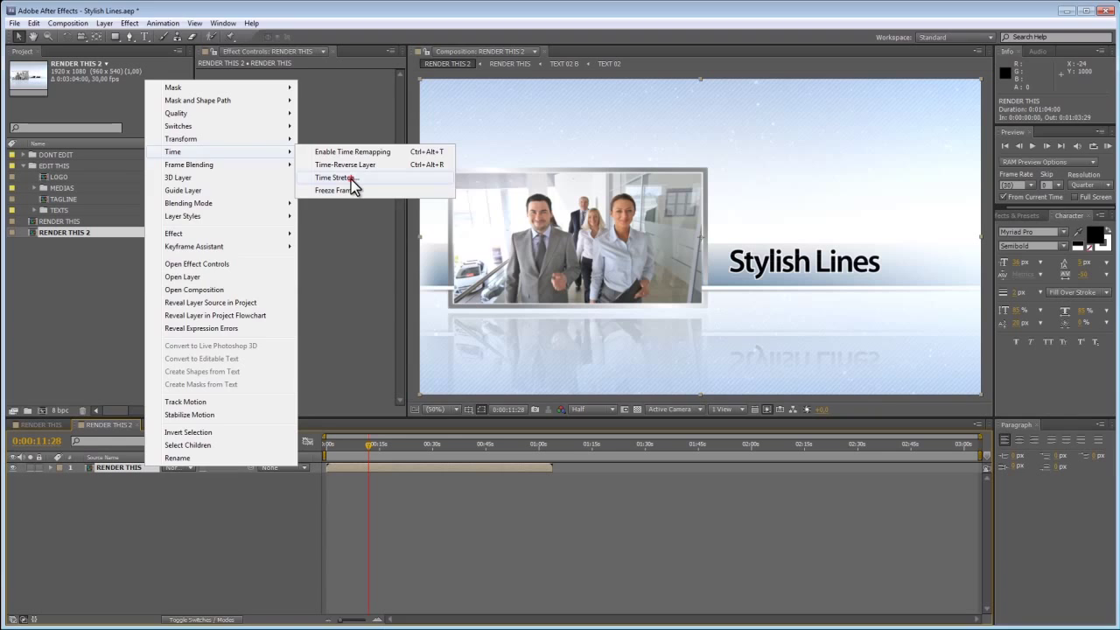
left_click(333, 179)
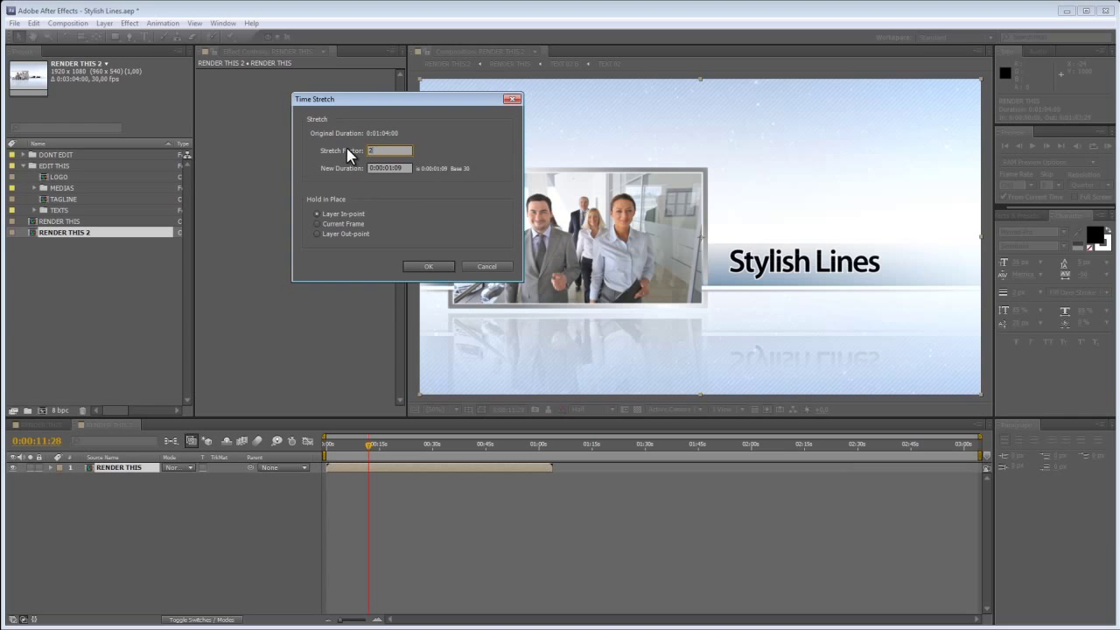
type("200")
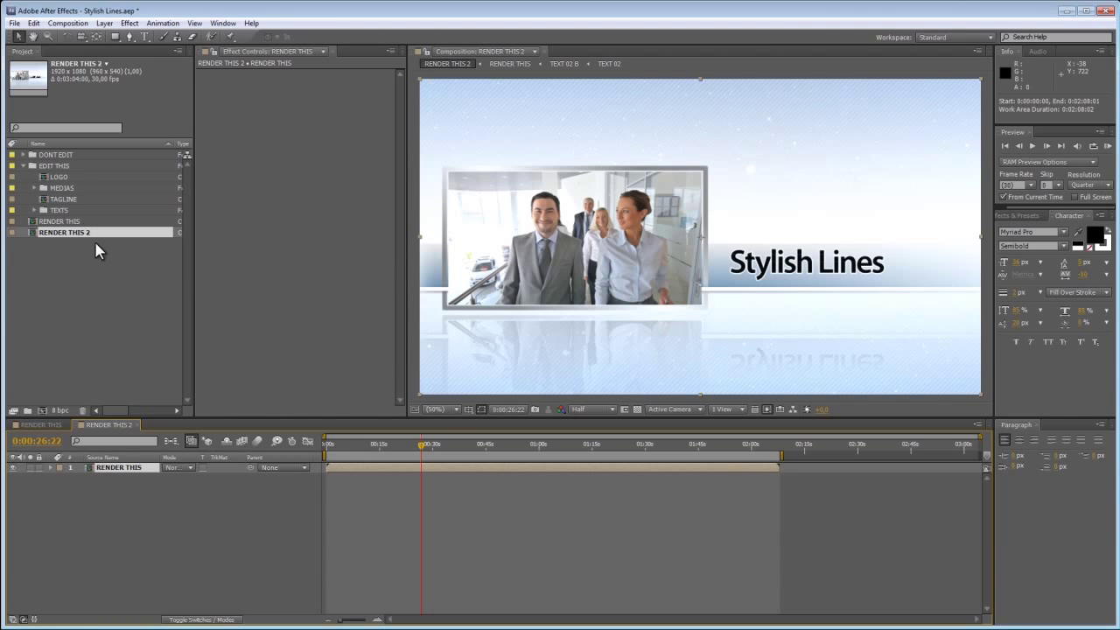
- Expand the MEDIA folder and bring MEDIA 01 into the timeline
left_click(33, 189)
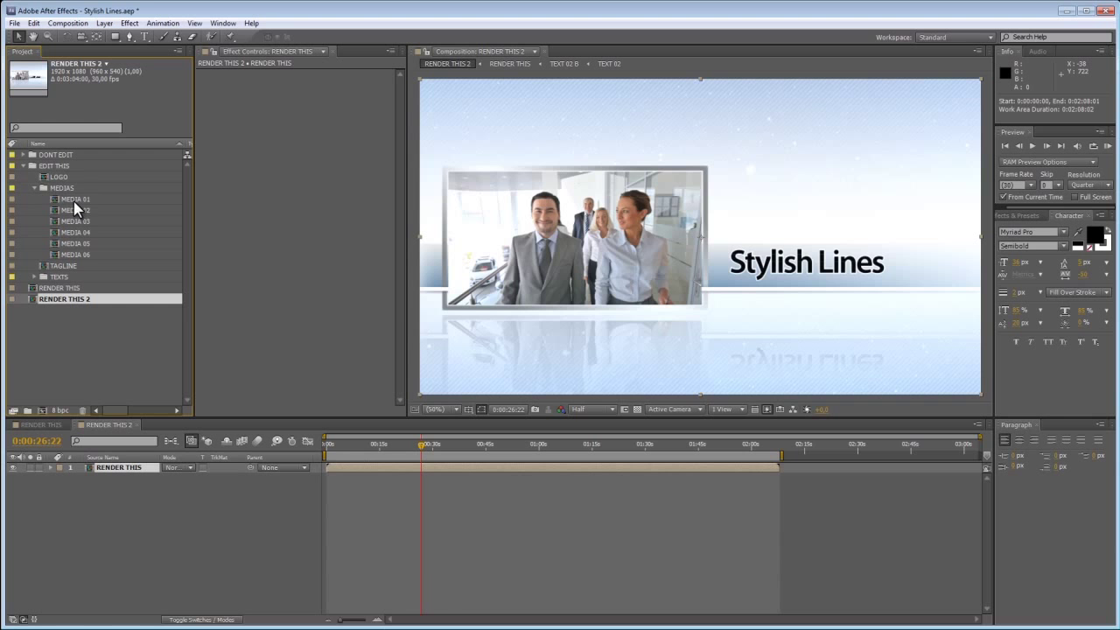
left_click(77, 200)
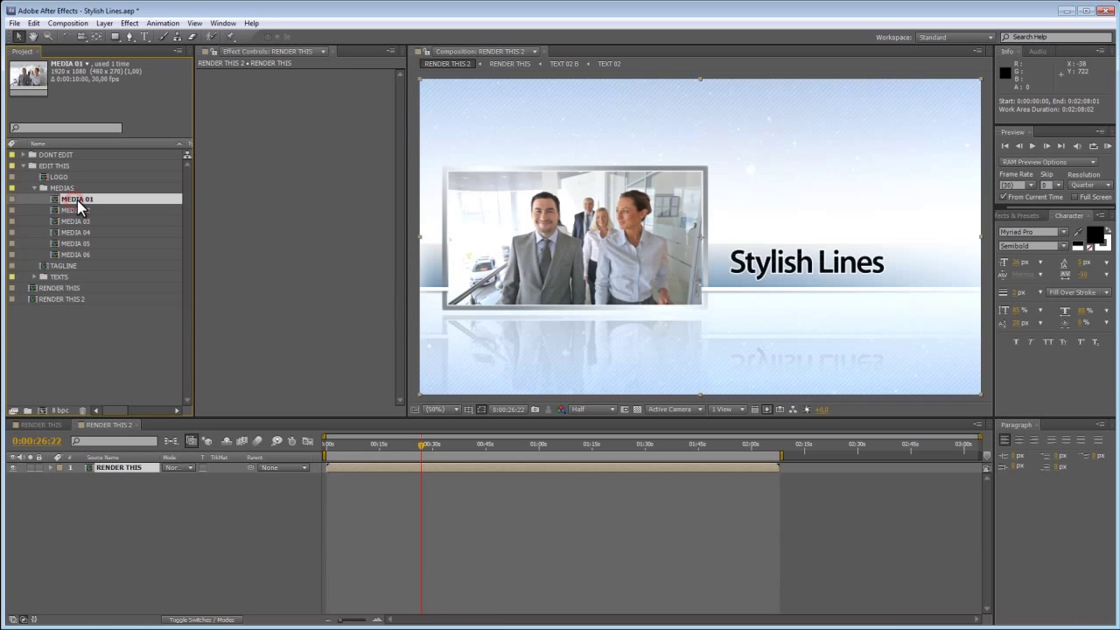
double_click(77, 200)
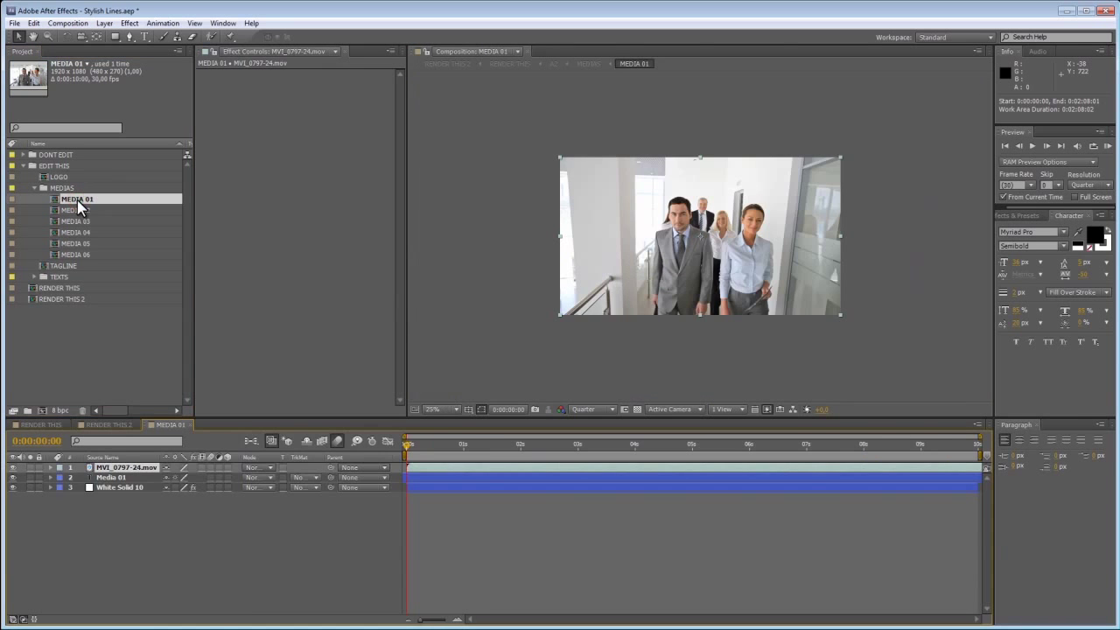
mouse_move(144, 476)
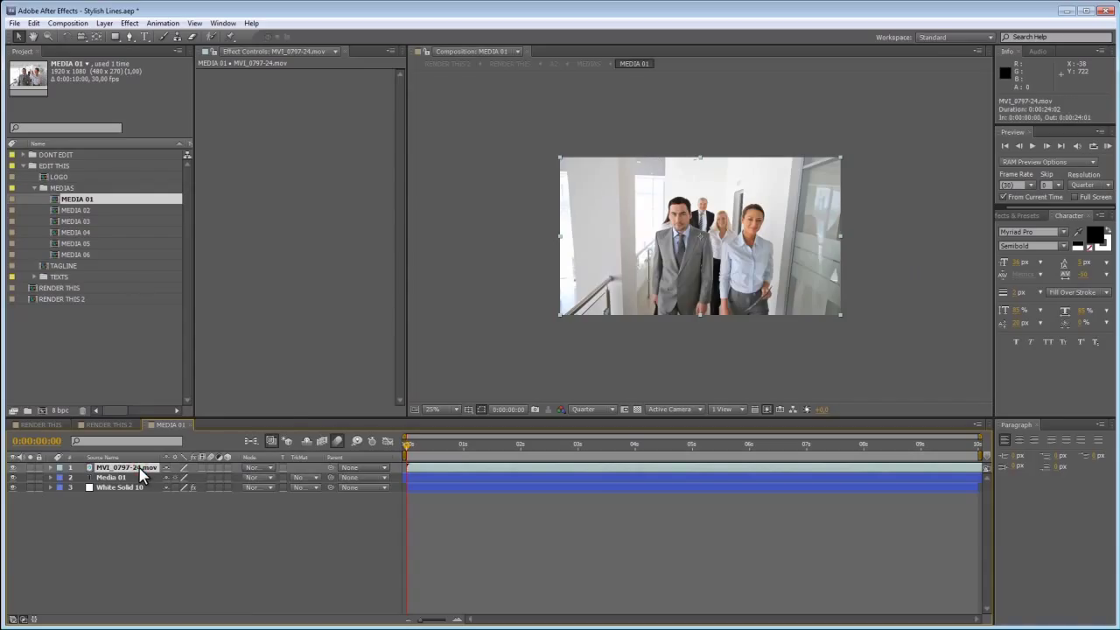
- Time-stretch the video clip layer in MEDIA 01 to 50% and confirm
right_click(122, 467)
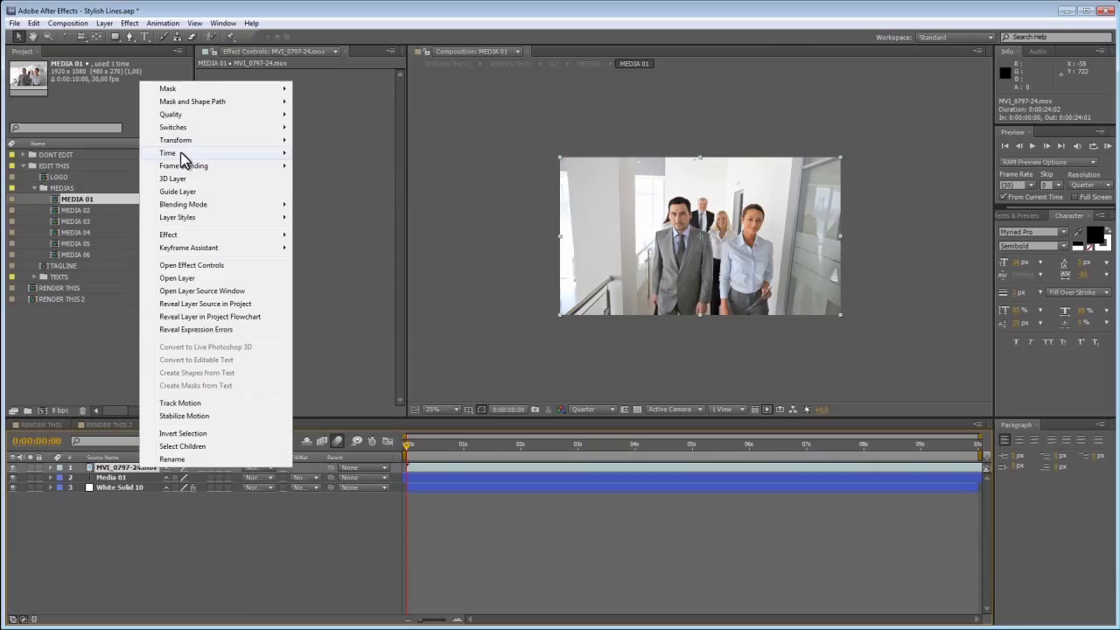
mouse_move(168, 154)
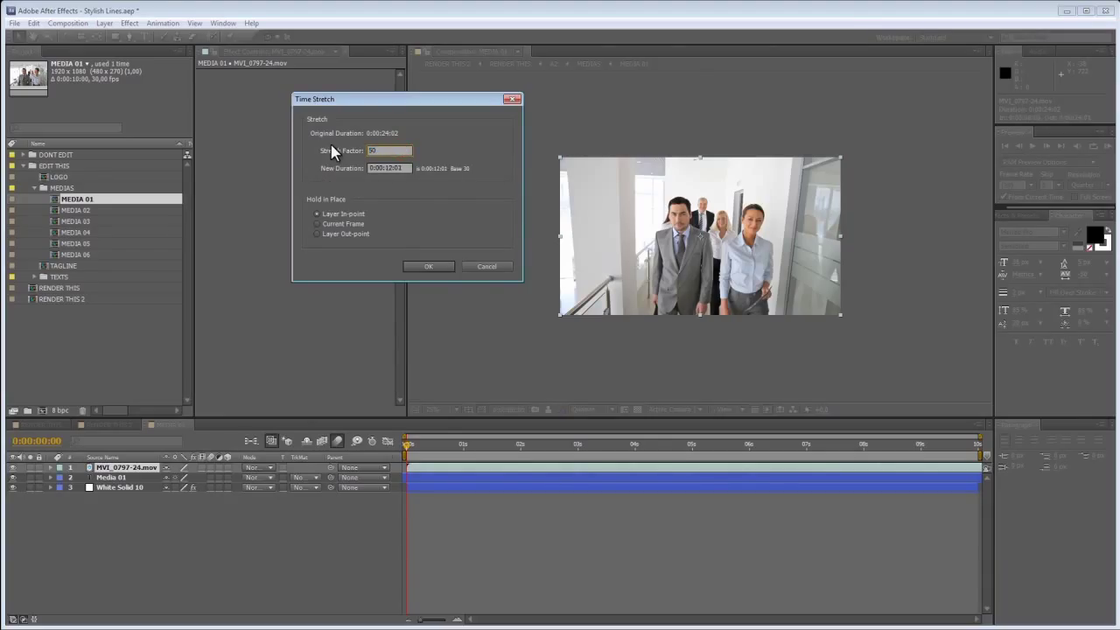
left_click(426, 266)
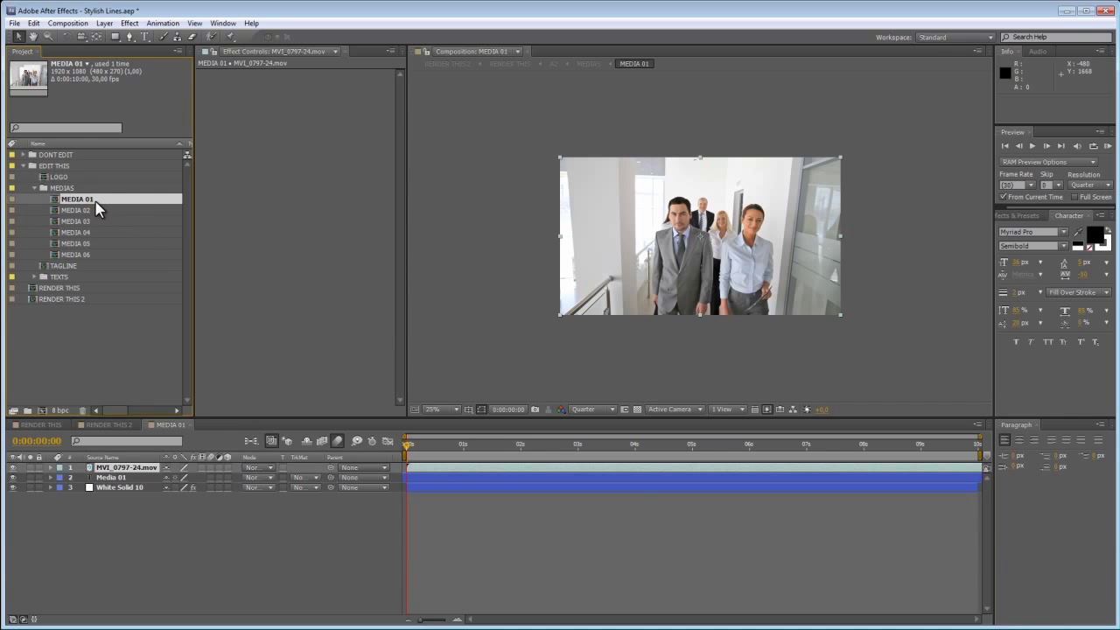
mouse_move(91, 227)
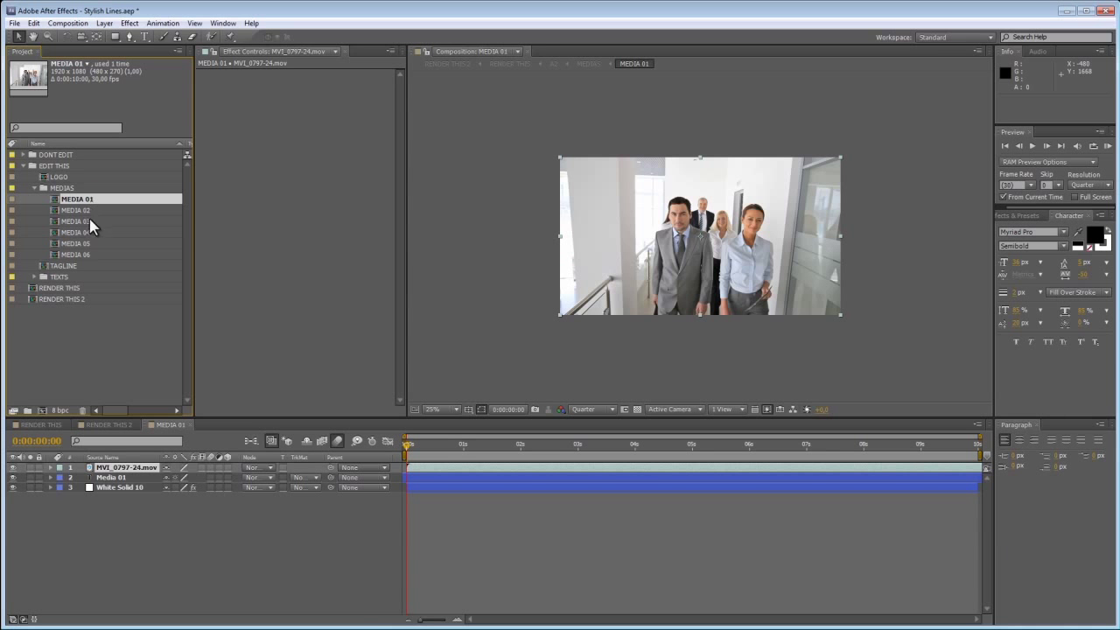